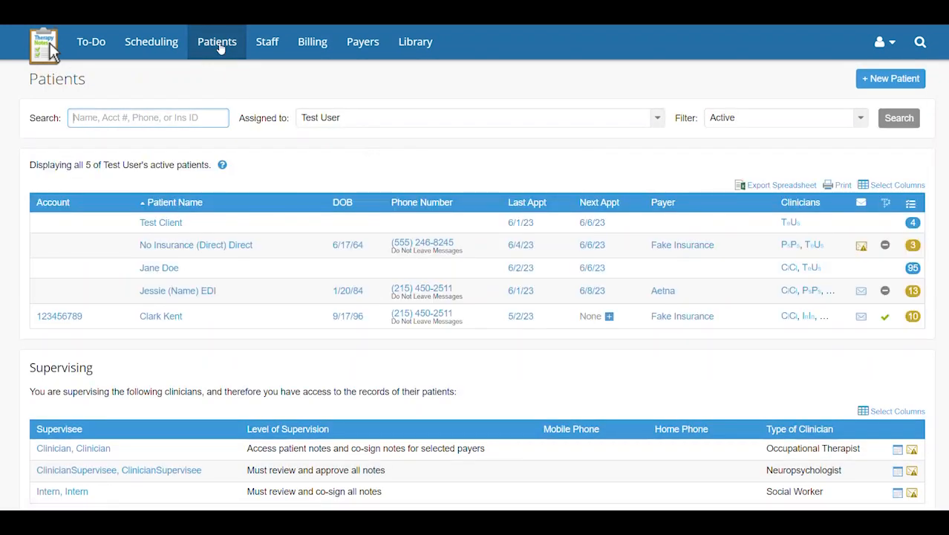
mouse_move(160, 223)
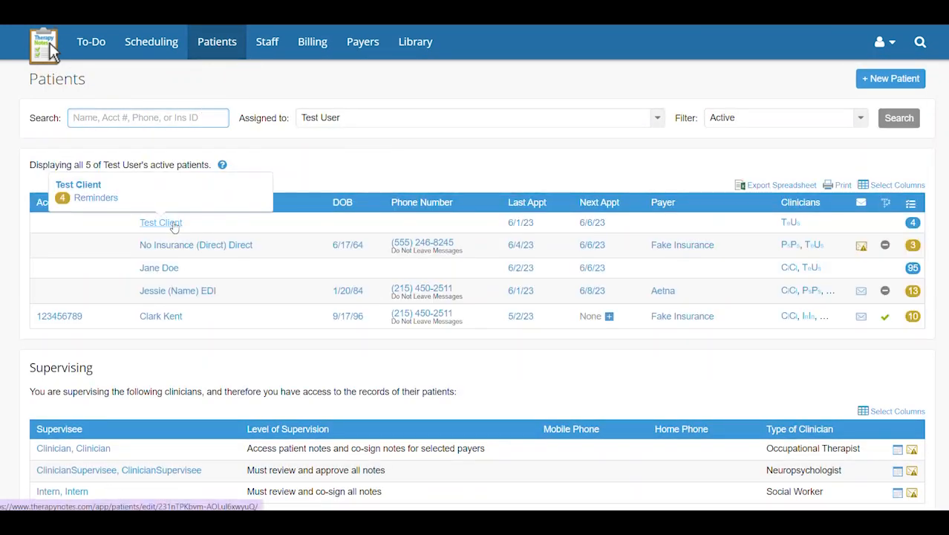
Step: Open Test Client's record and view its Billing tab showing the $300.00 balance
click(160, 222)
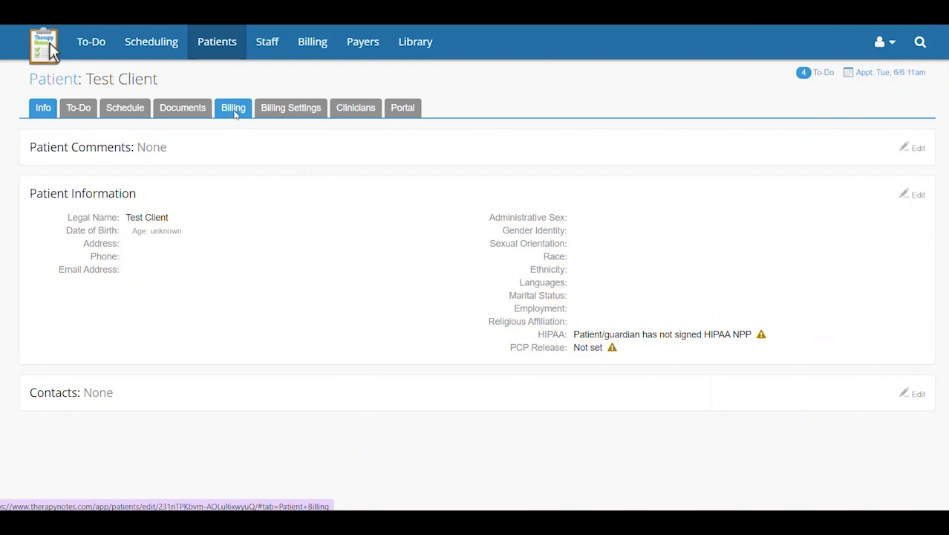
click(233, 108)
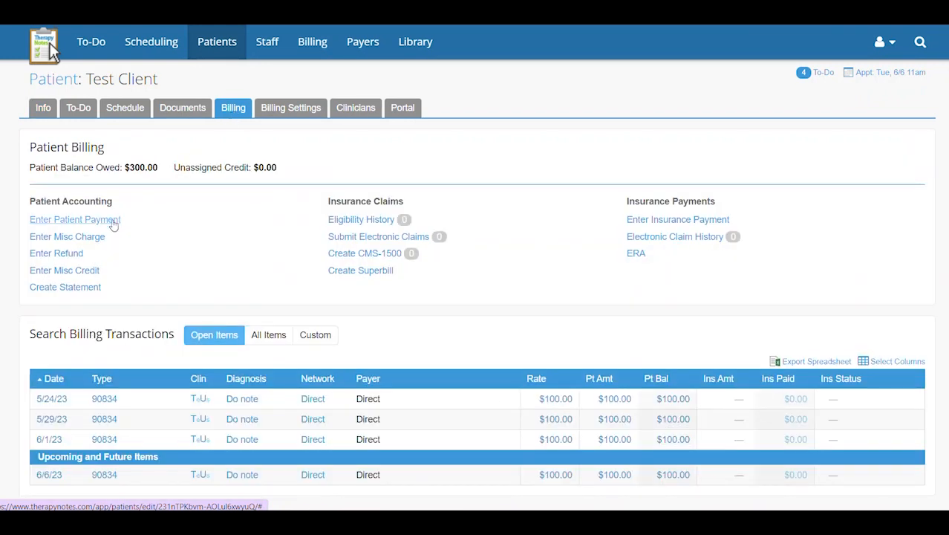
Step: Enter a $200.00 check payment dated 6/5/2023, auto-allocated to the 5/24 and 5/29 sessions
click(74, 219)
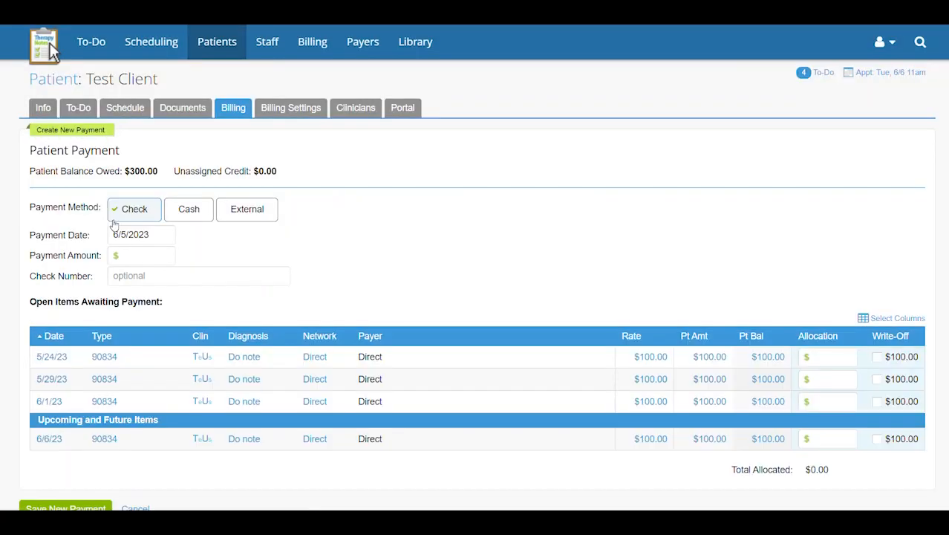
mouse_move(207, 248)
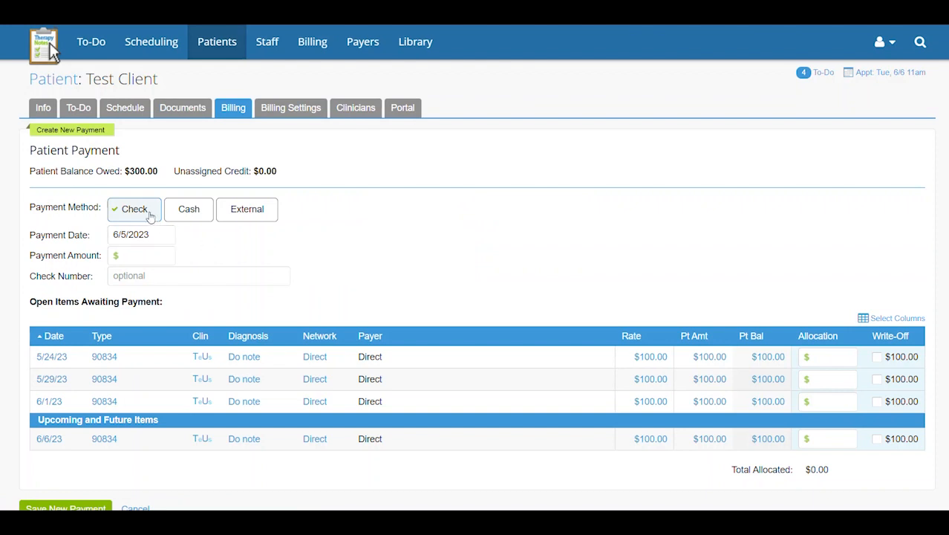
click(141, 234)
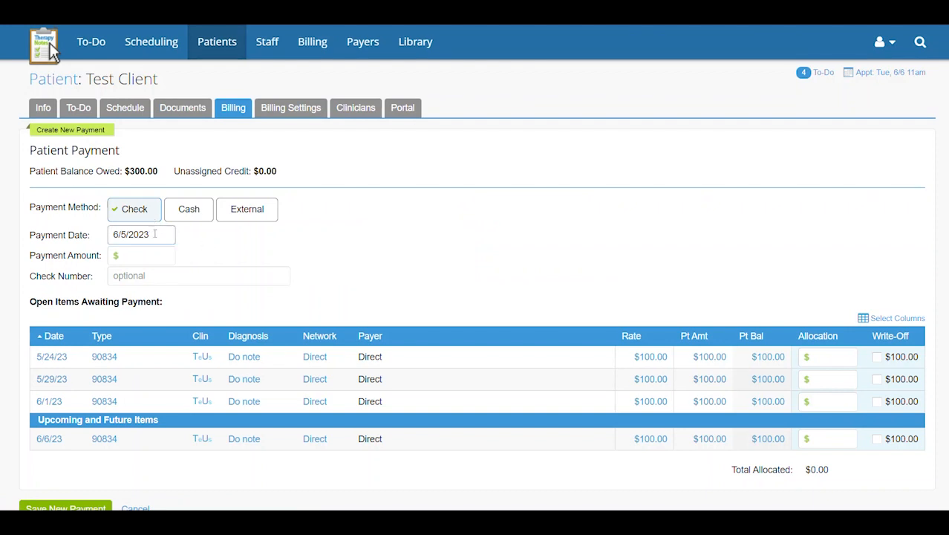
click(141, 255)
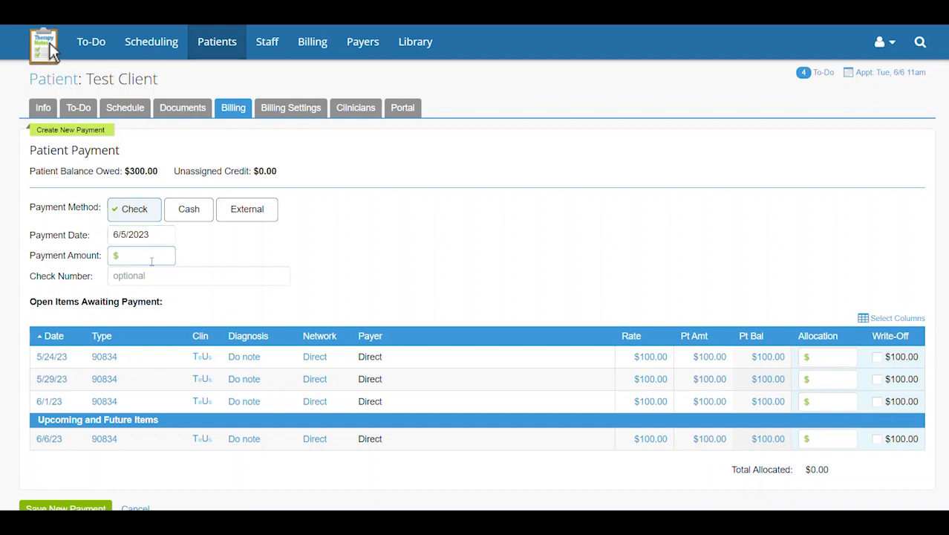
click(199, 275)
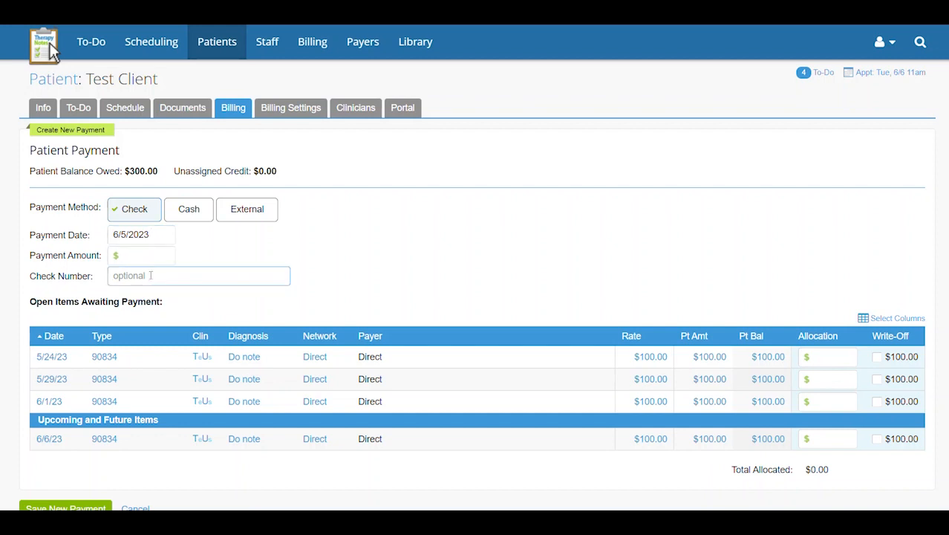
click(141, 254)
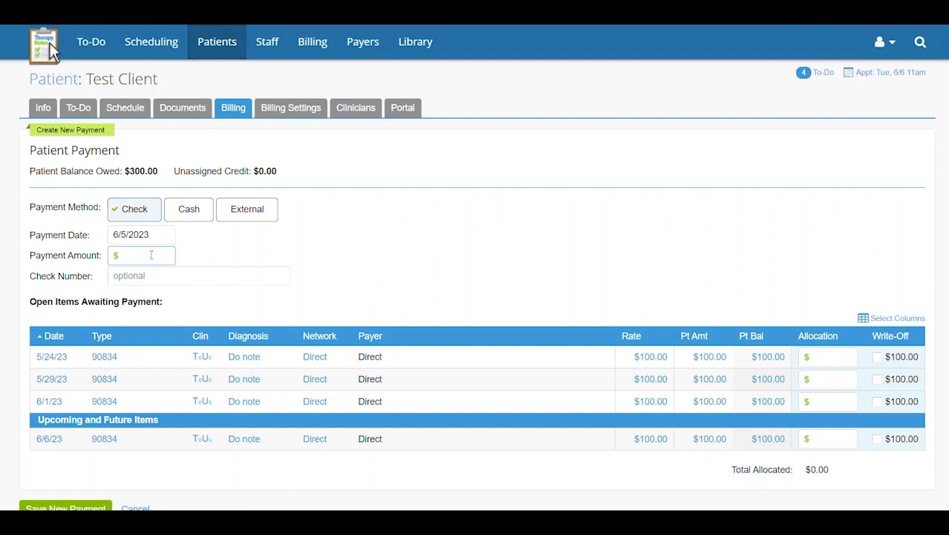
text(2)
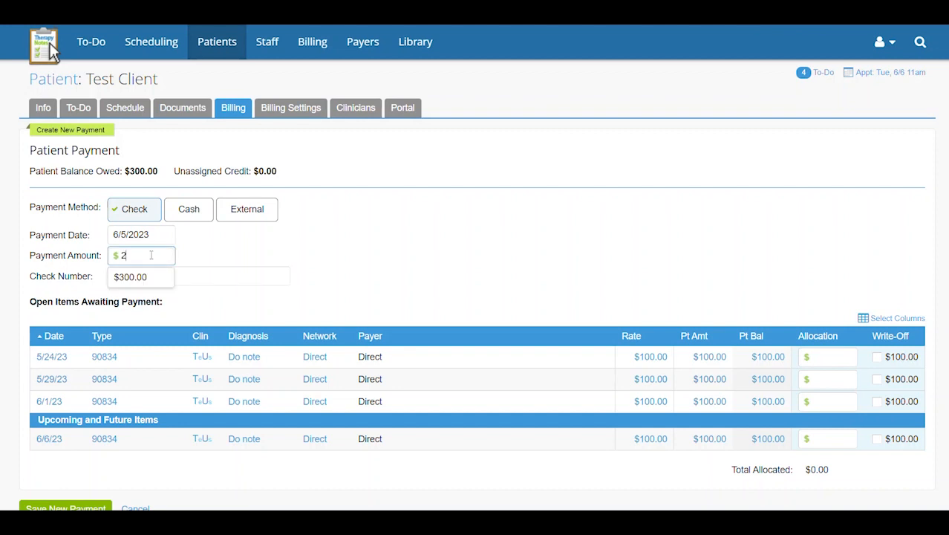
text(00.00)
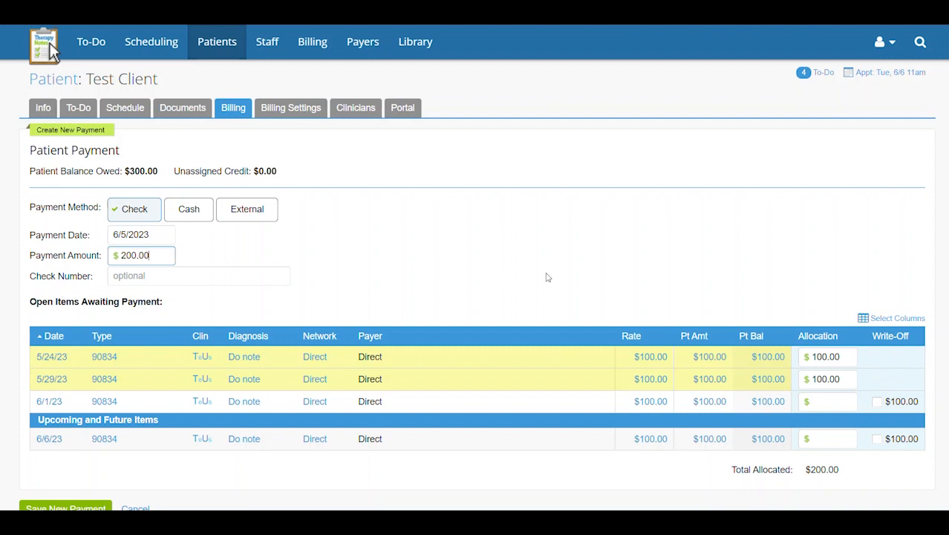
mouse_move(787, 283)
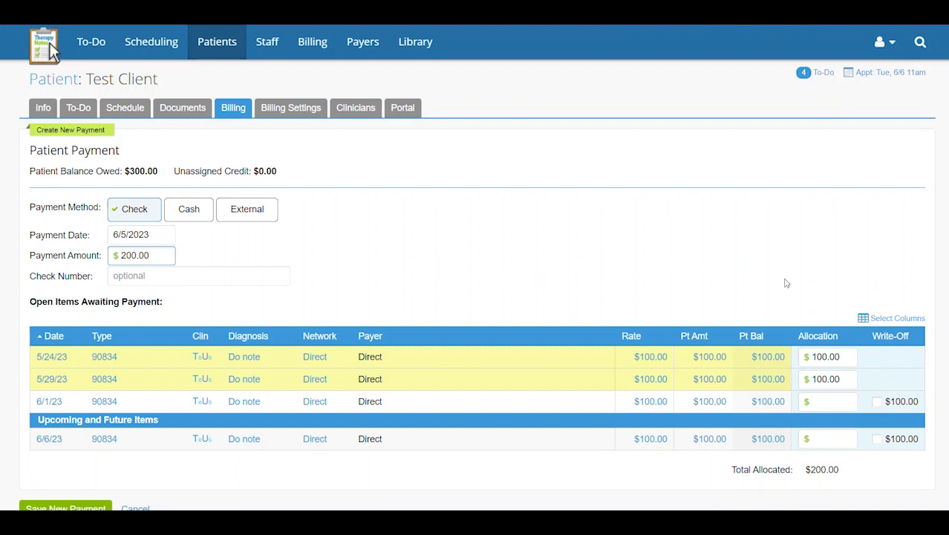
Step: Reallocate the second $100.00 from the 5/29/23 session to the 6/1/23 session
click(827, 379)
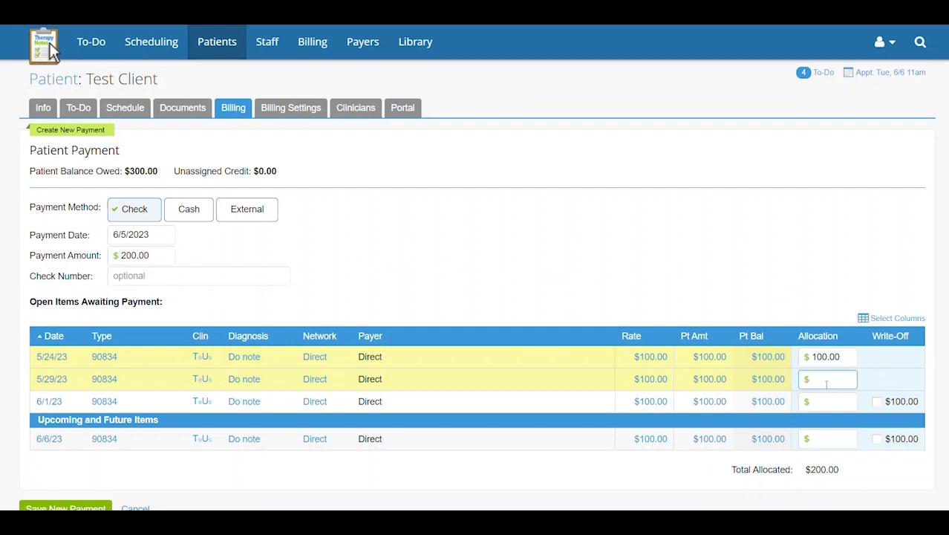
text(1)
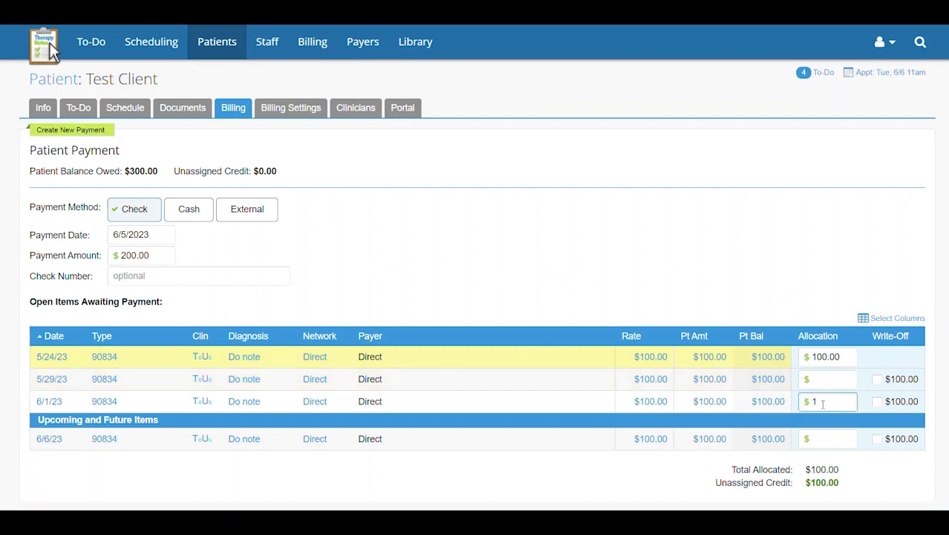
text(00.00)
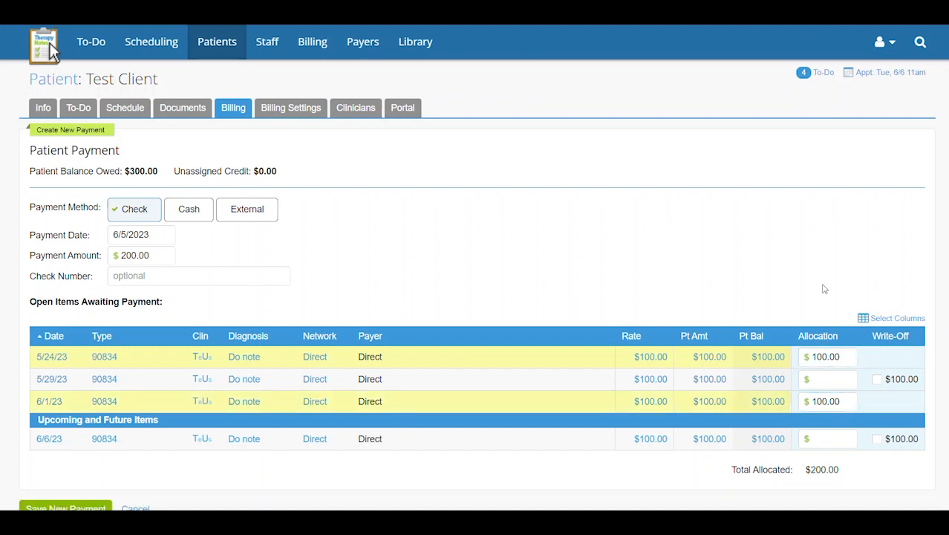
mouse_move(874, 354)
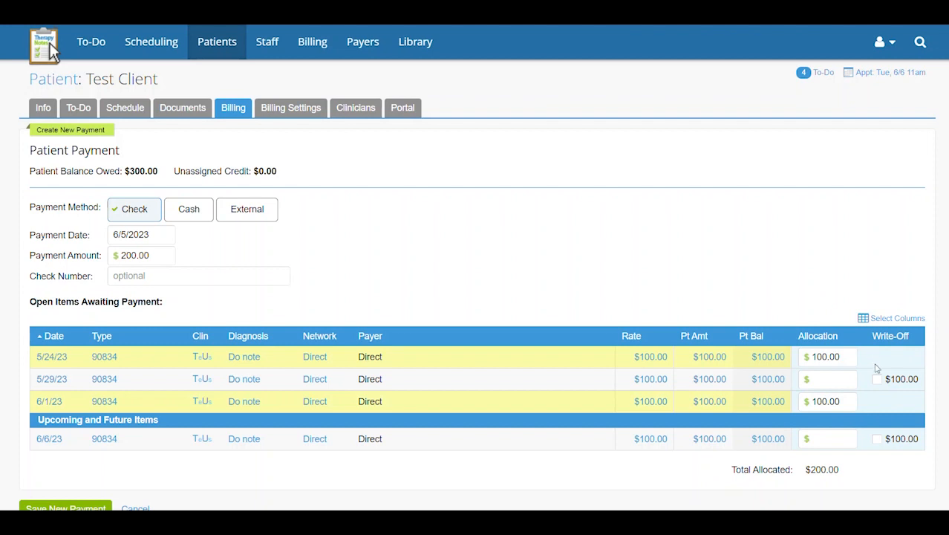
Step: Write off the 5/29/23 balance and save the $200.00 check payment
click(876, 379)
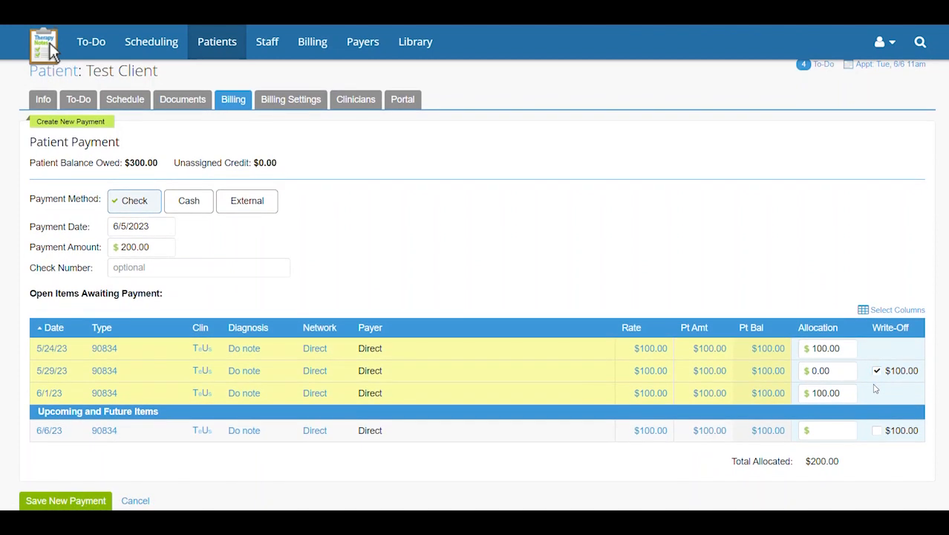
mouse_move(289, 488)
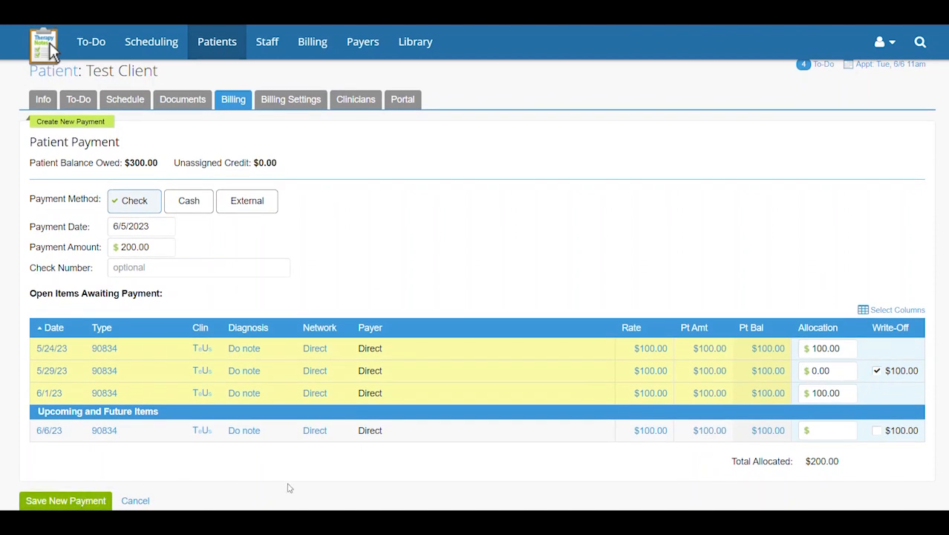
click(66, 500)
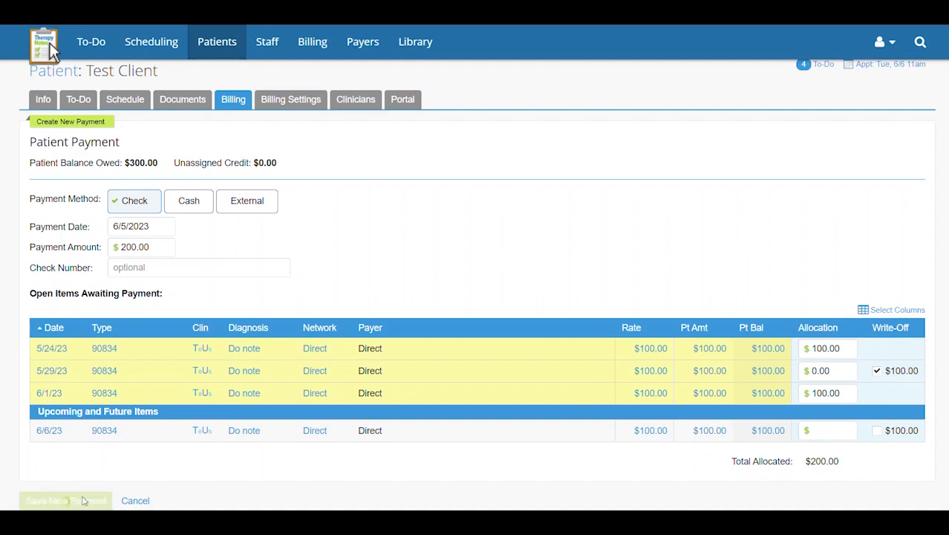
click(65, 500)
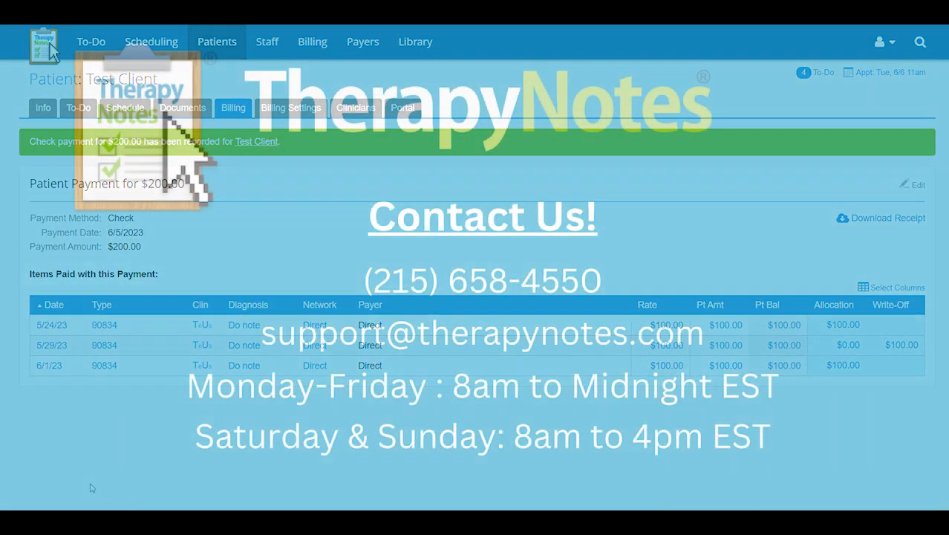